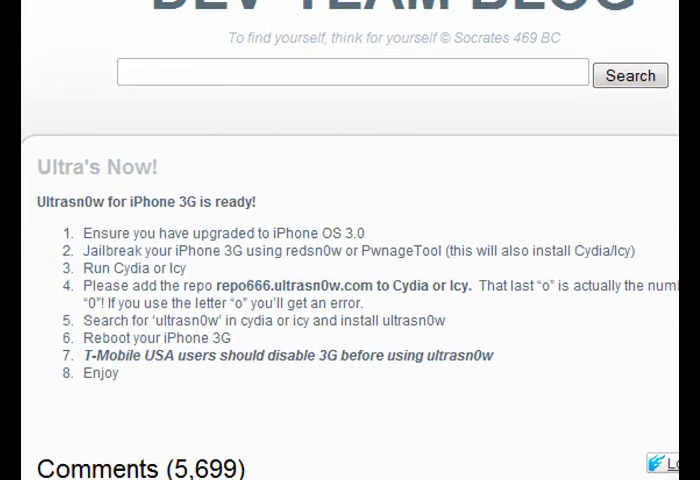
scroll("down", 3)
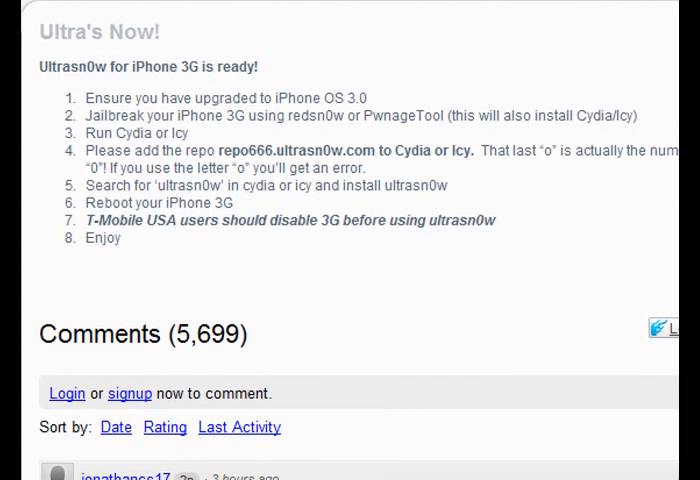